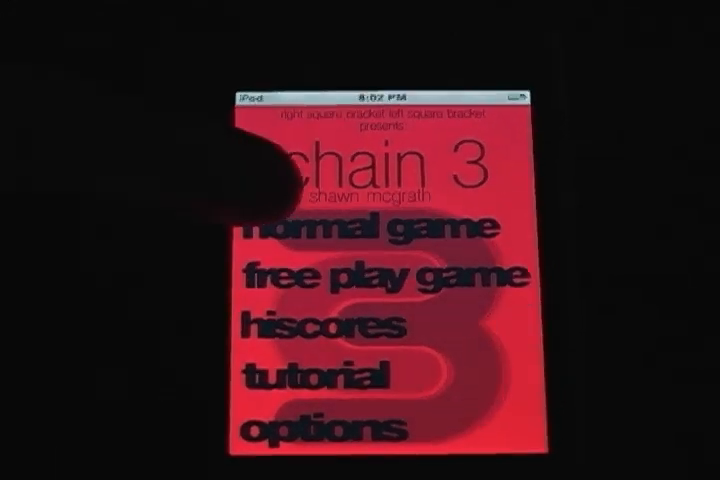
- Choose 'normal game' from the Chain 3 main menu to load the level 1 tile board
click(367, 228)
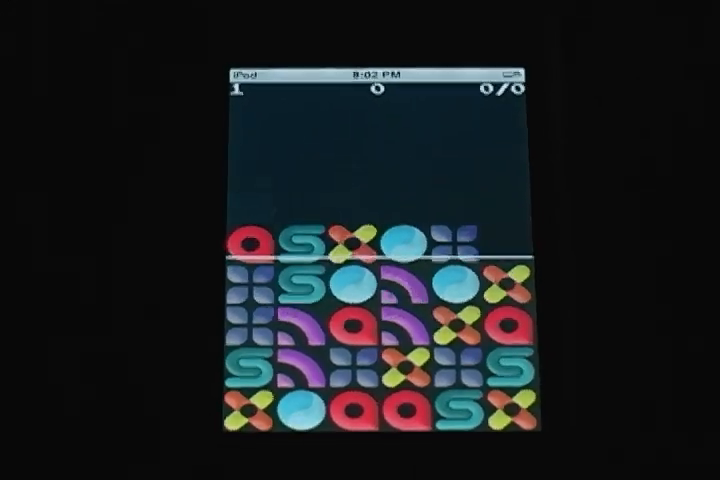